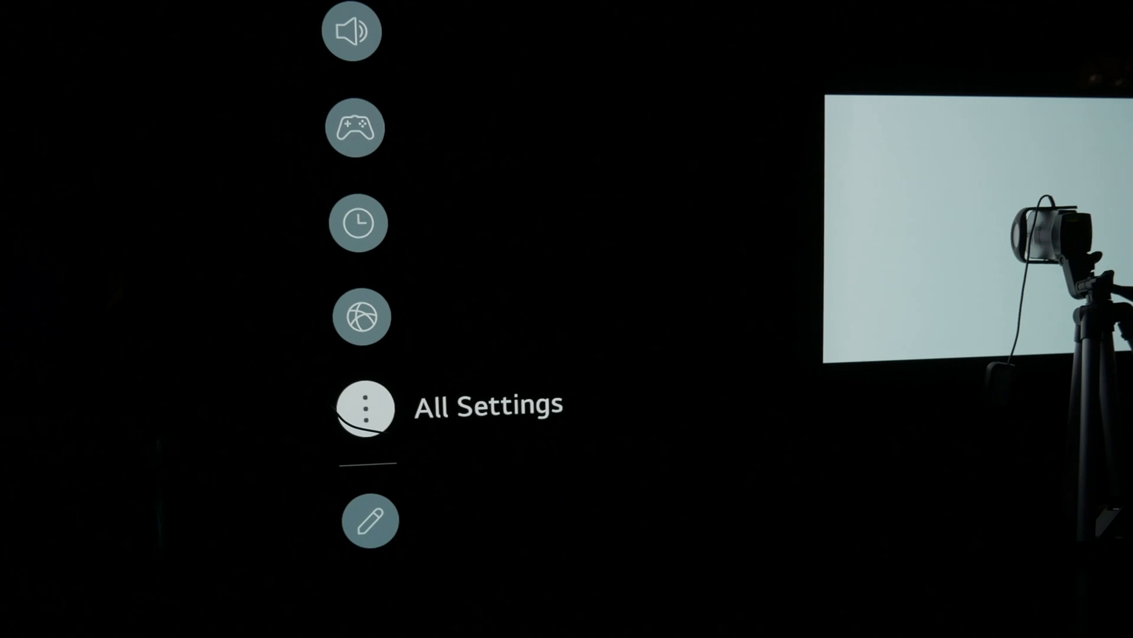
Go from the quick settings bar to All Settings on the Picture section
{"action": "left_click", "coordinate": [366, 407]}
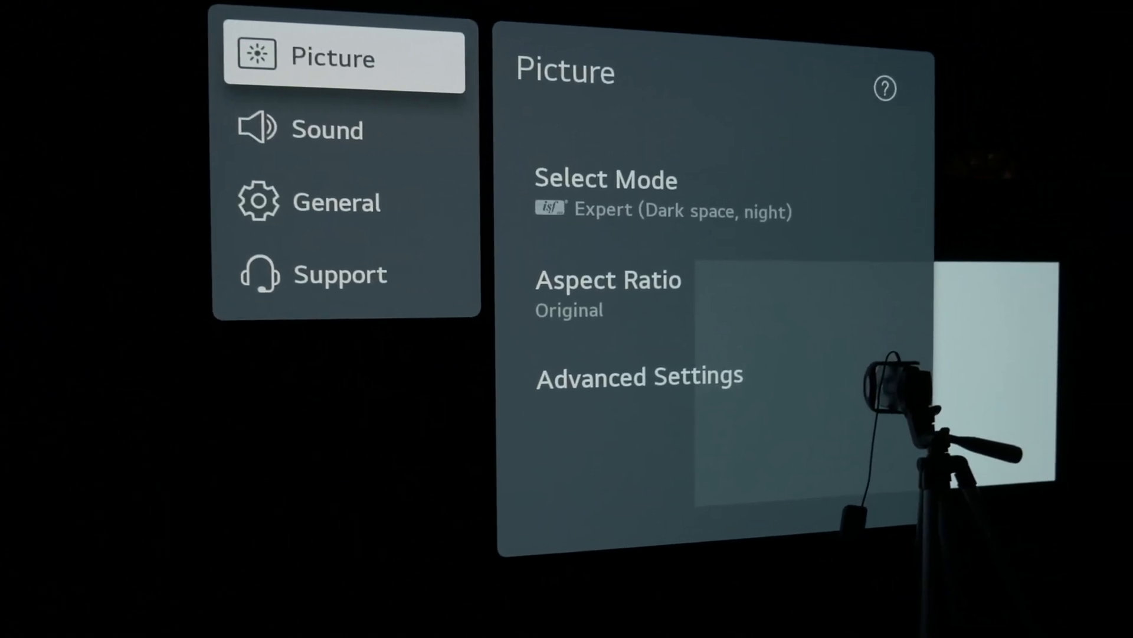
{"action": "left_click", "coordinate": [639, 376]}
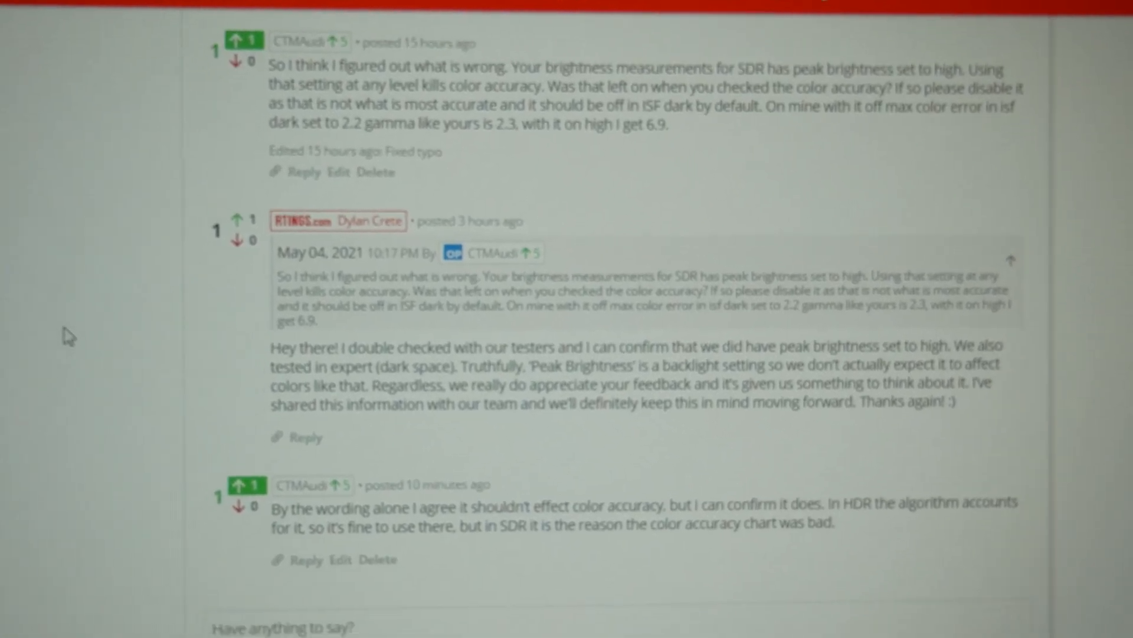
Scroll the Discussions page to the Peak Brightness comment thread on SDR color accuracy
{"action": "scroll", "scroll_direction": "down", "scroll_amount": 3}
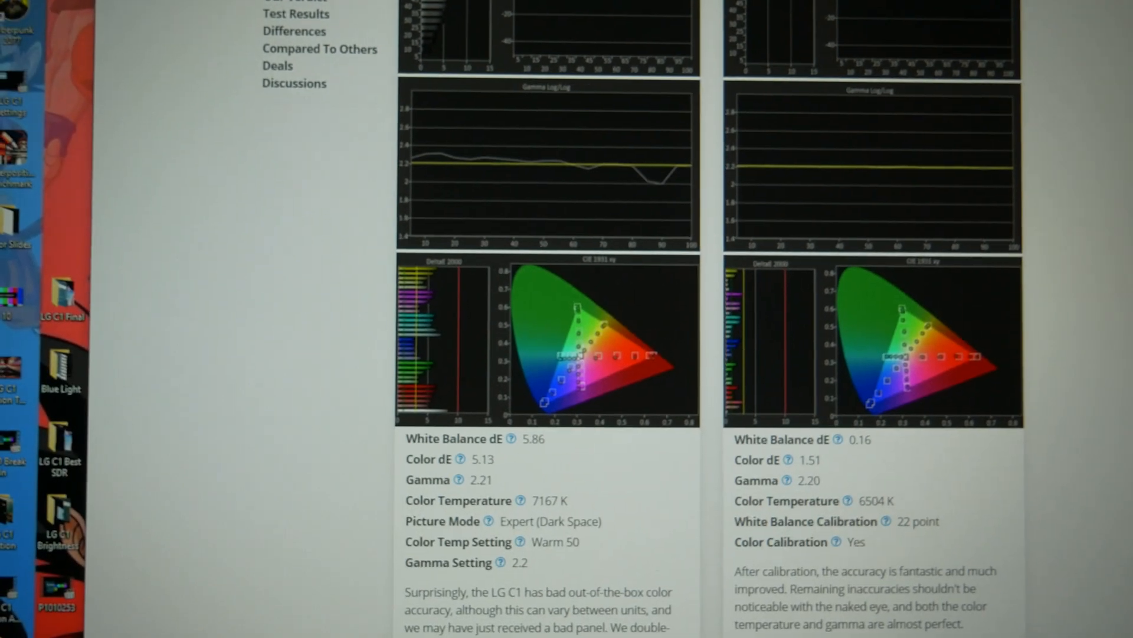
Scroll to the Color Accuracy charts: Color dE 5.13 out of box versus 1.51 after calibration
{"action": "scroll", "scroll_direction": "down", "scroll_amount": 3}
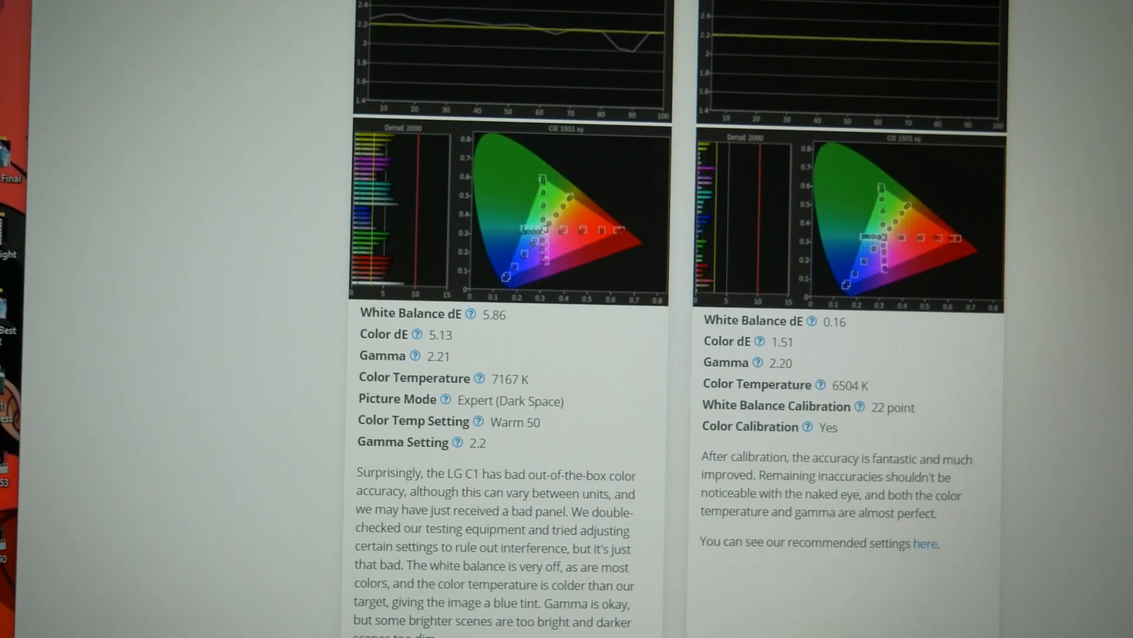